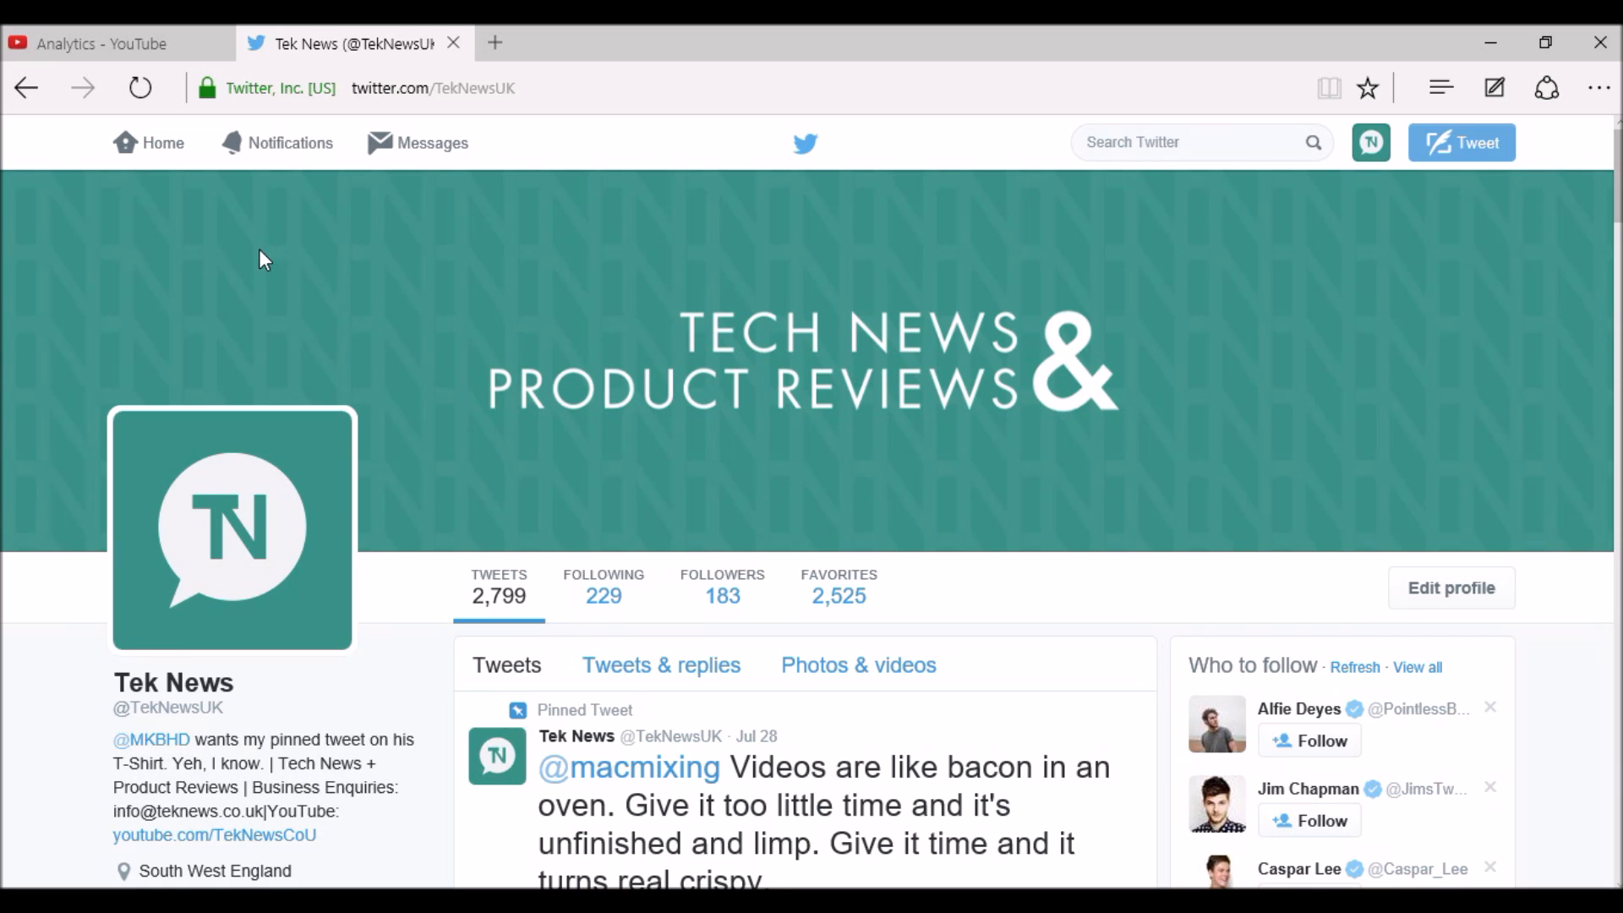
pyautogui.moveTo(1329, 111)
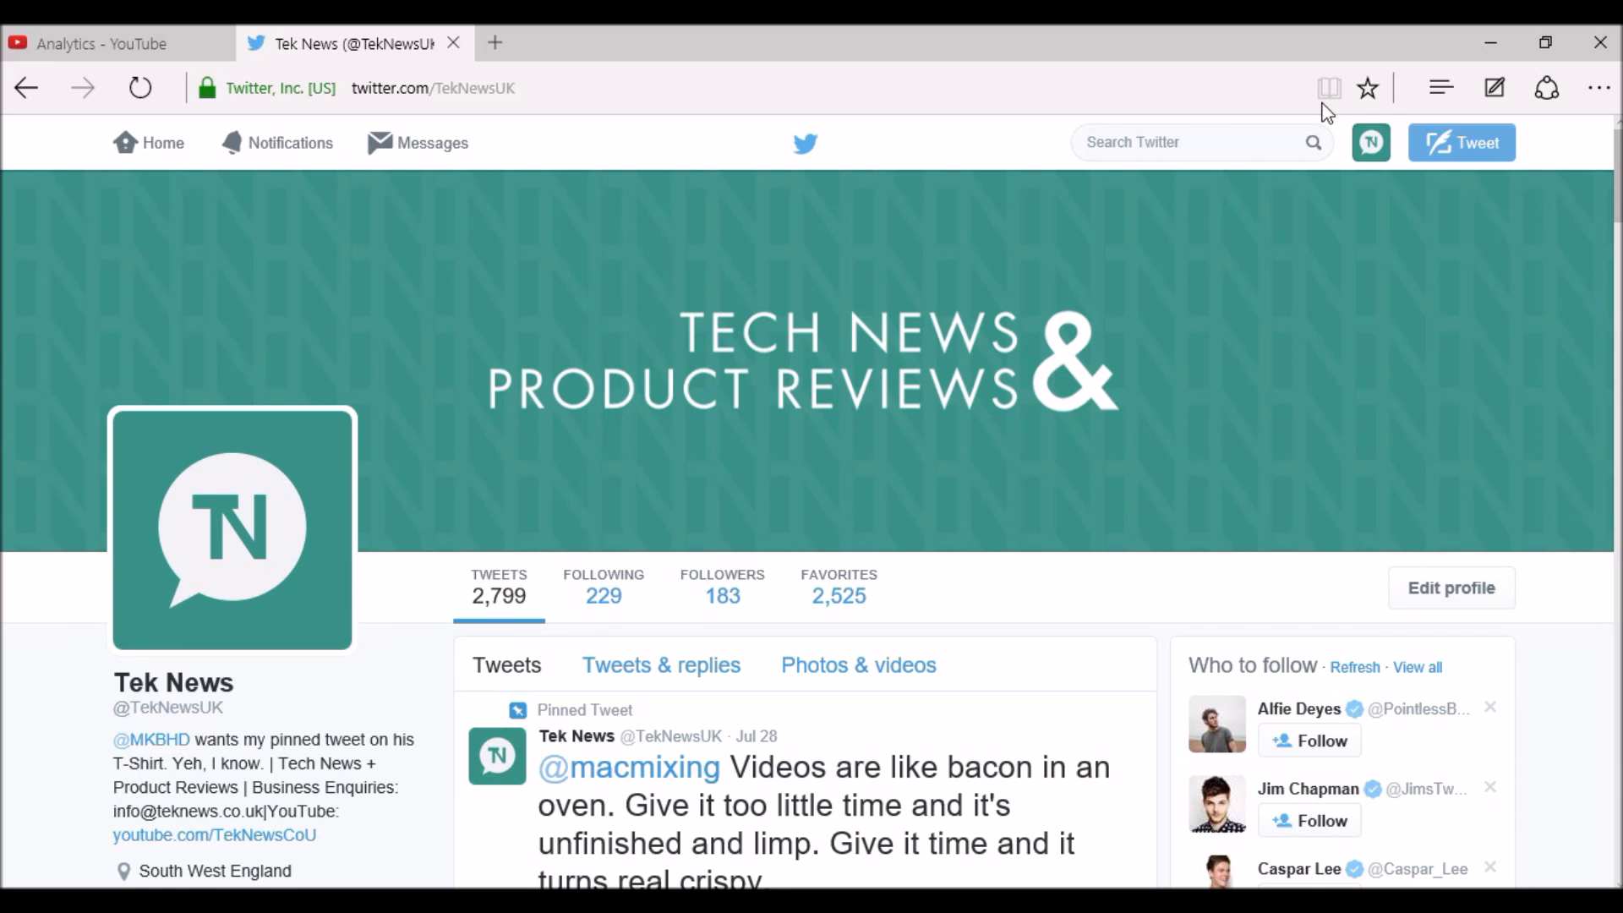
# Step: Begin adding the Tek News Twitter page as a favorite in the Favorites Bar
pyautogui.click(1368, 88)
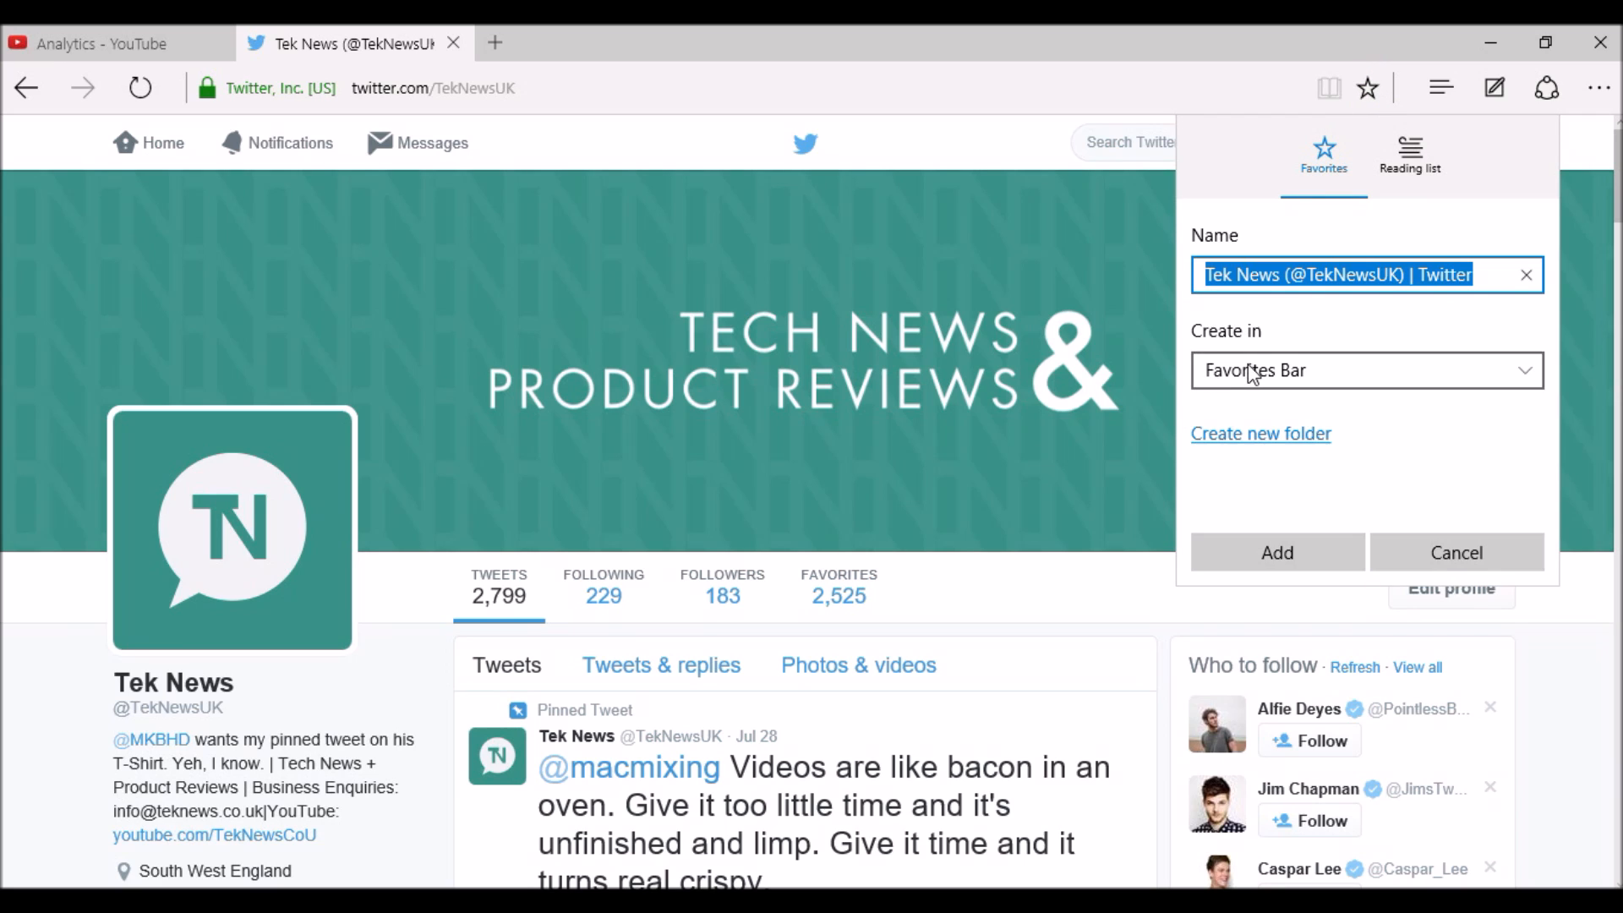
# Step: Confirm Add so the Tek News Twitter page is saved to the Favorites Bar
pyautogui.click(1366, 370)
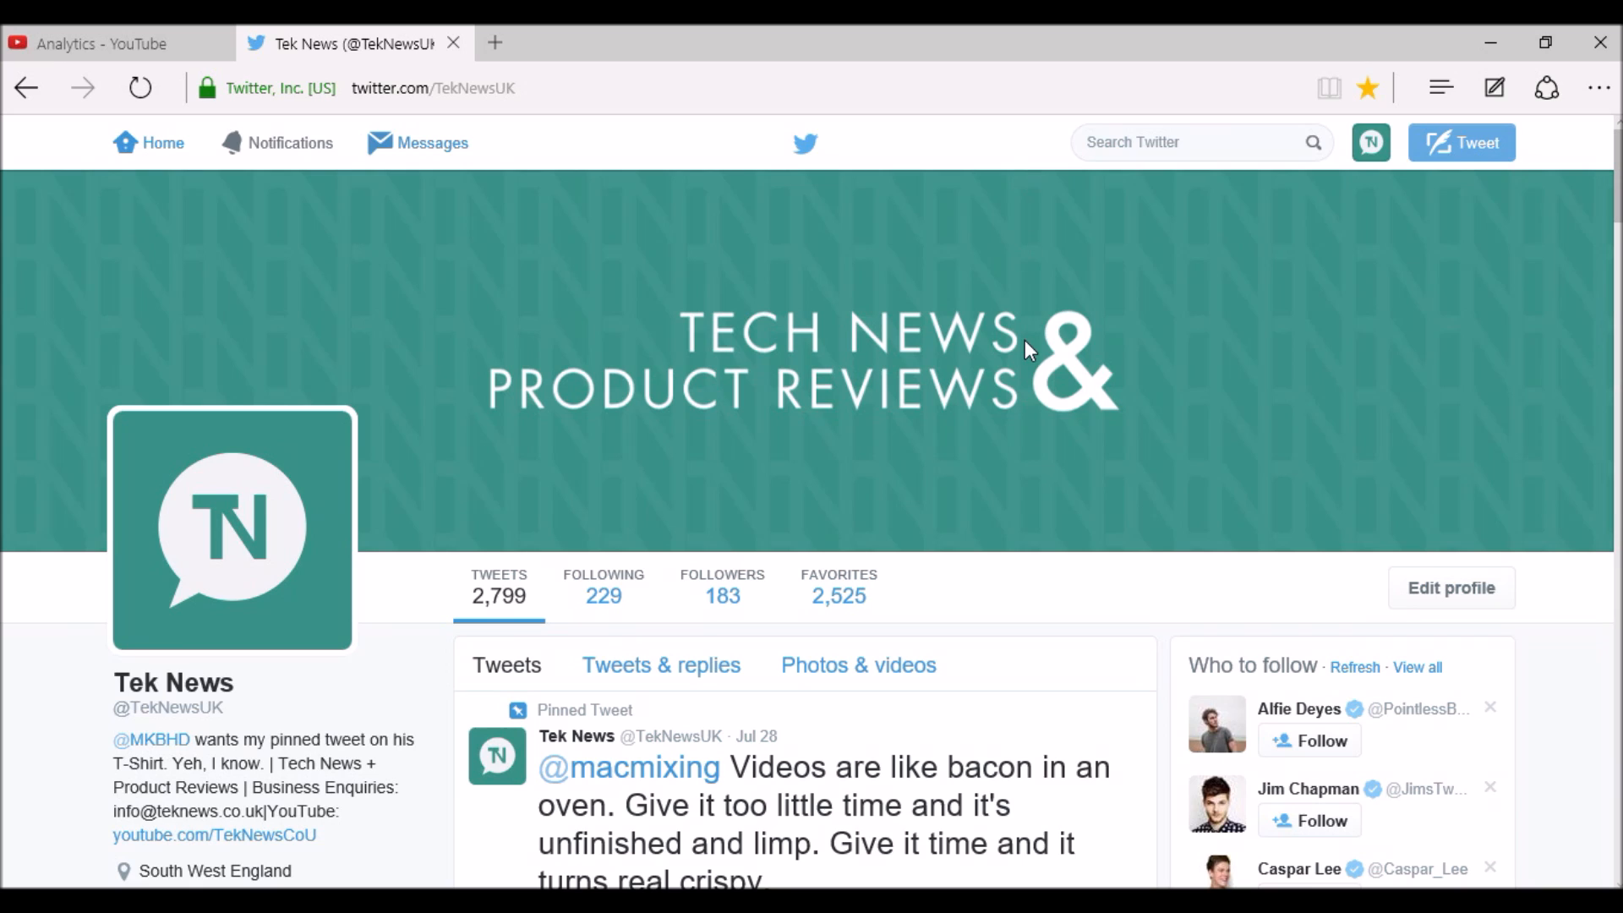
pyautogui.moveTo(341, 293)
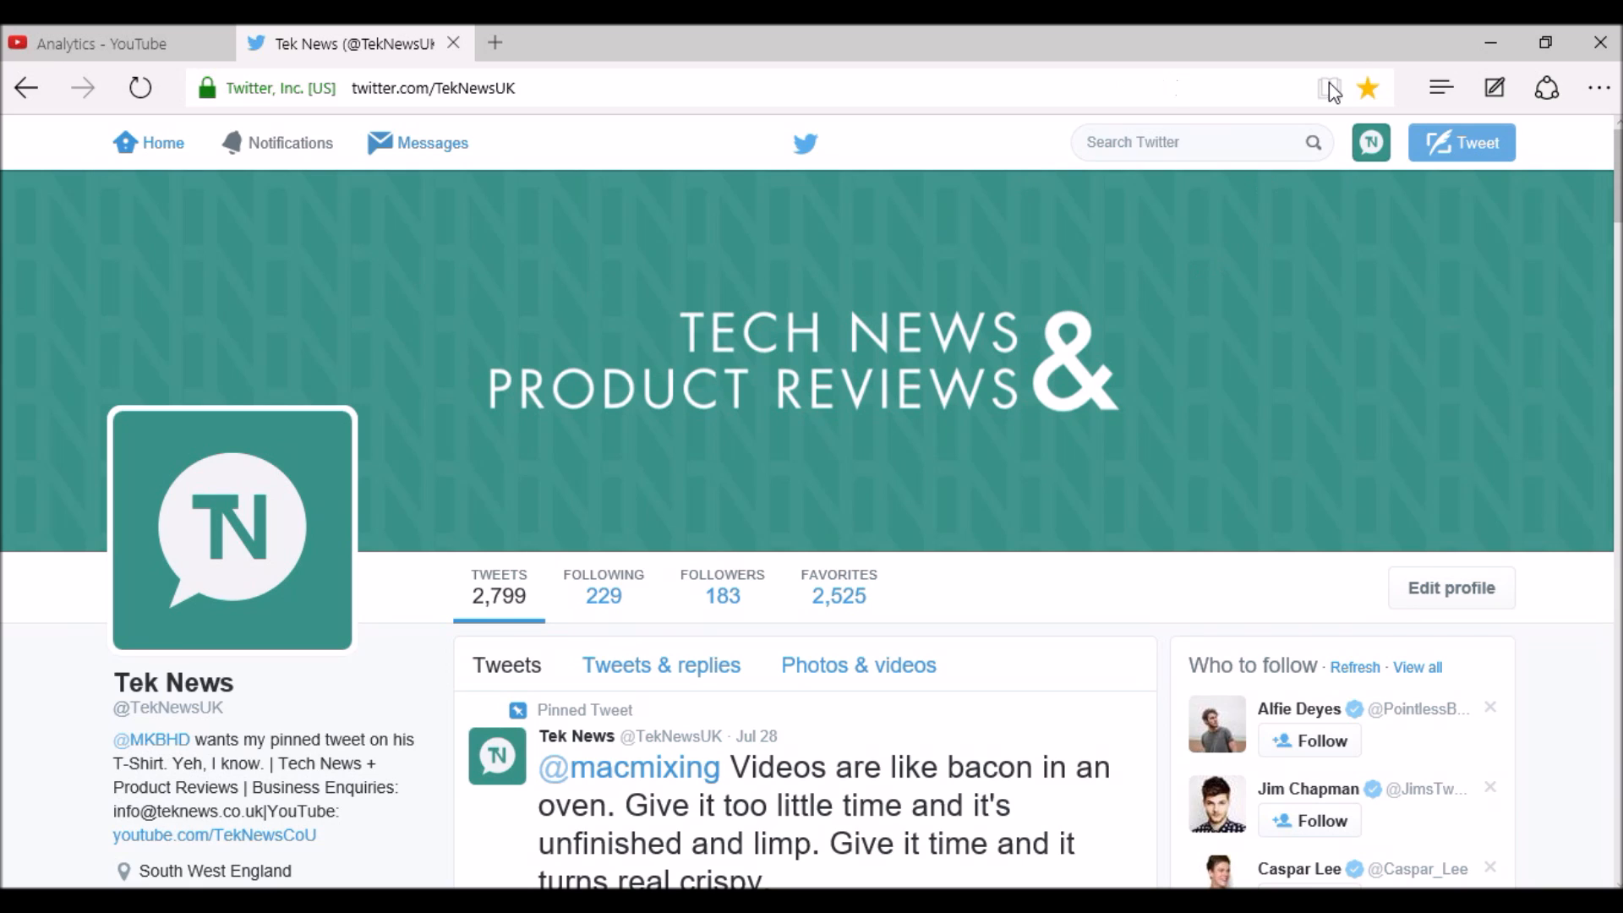
# Step: Reach Edge settings via the More actions menu, showing the favorites bar option off
pyautogui.click(1598, 88)
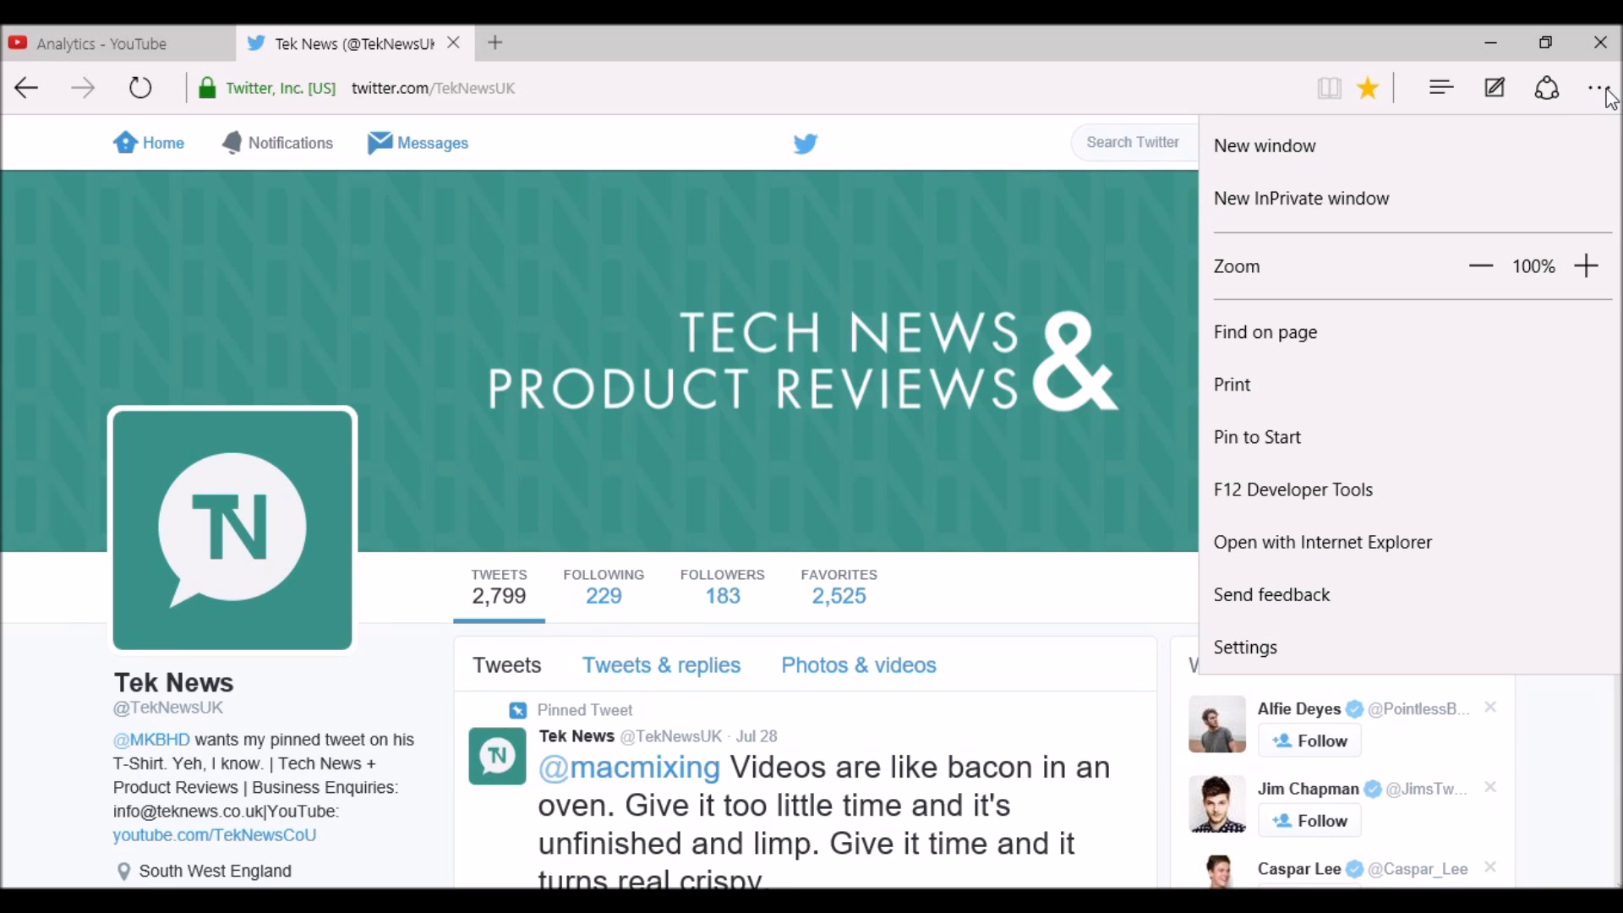
pyautogui.moveTo(1368, 541)
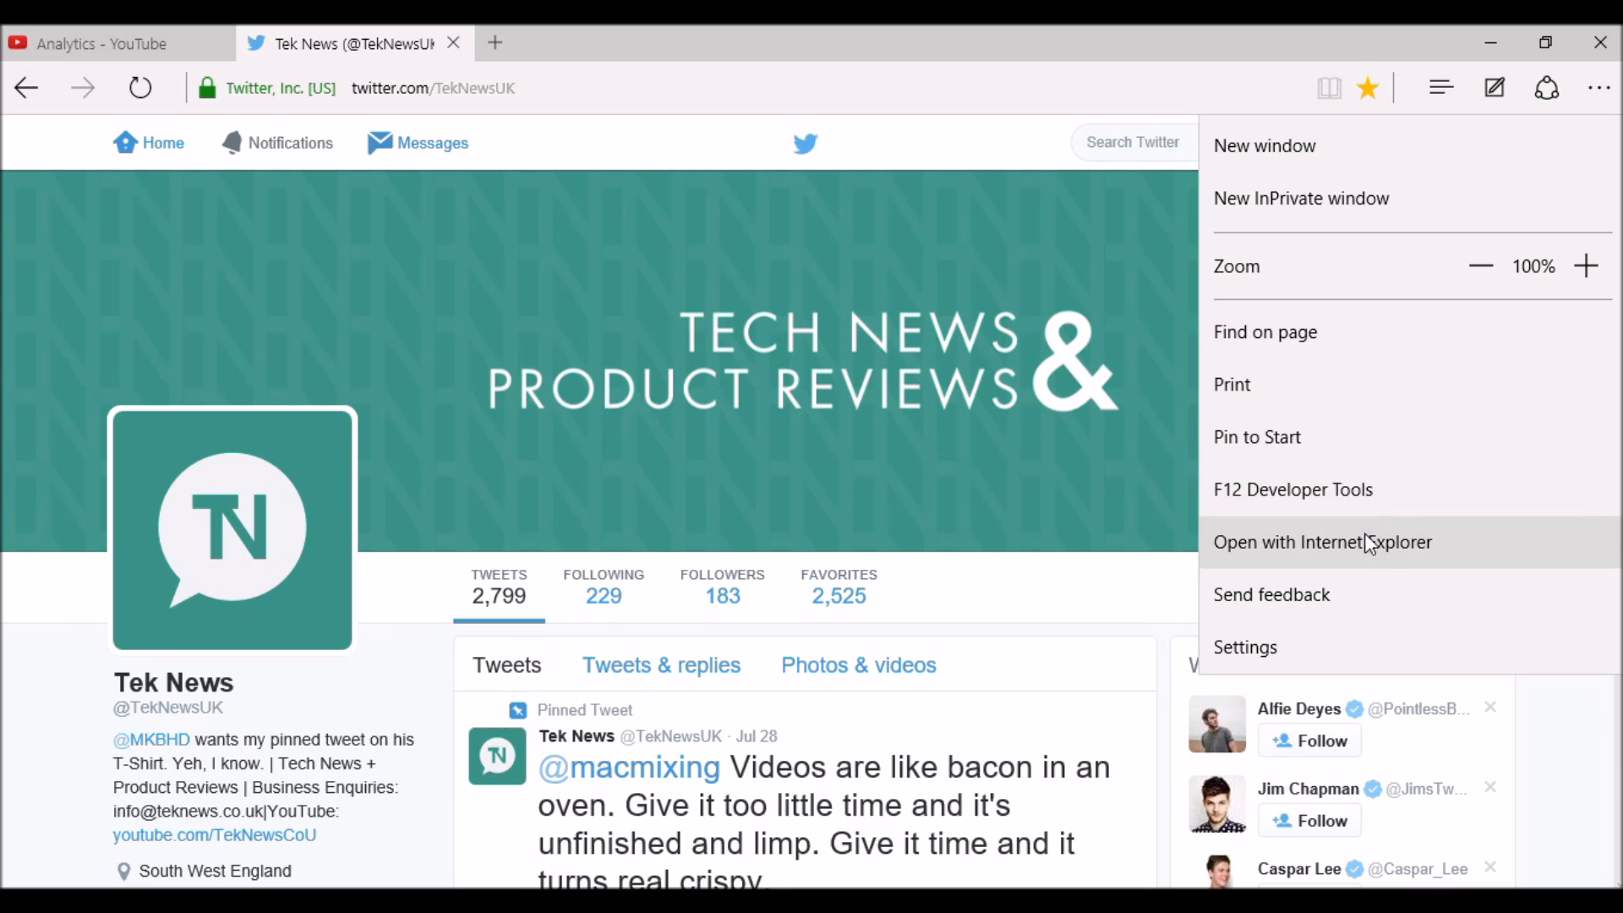
pyautogui.moveTo(1271, 666)
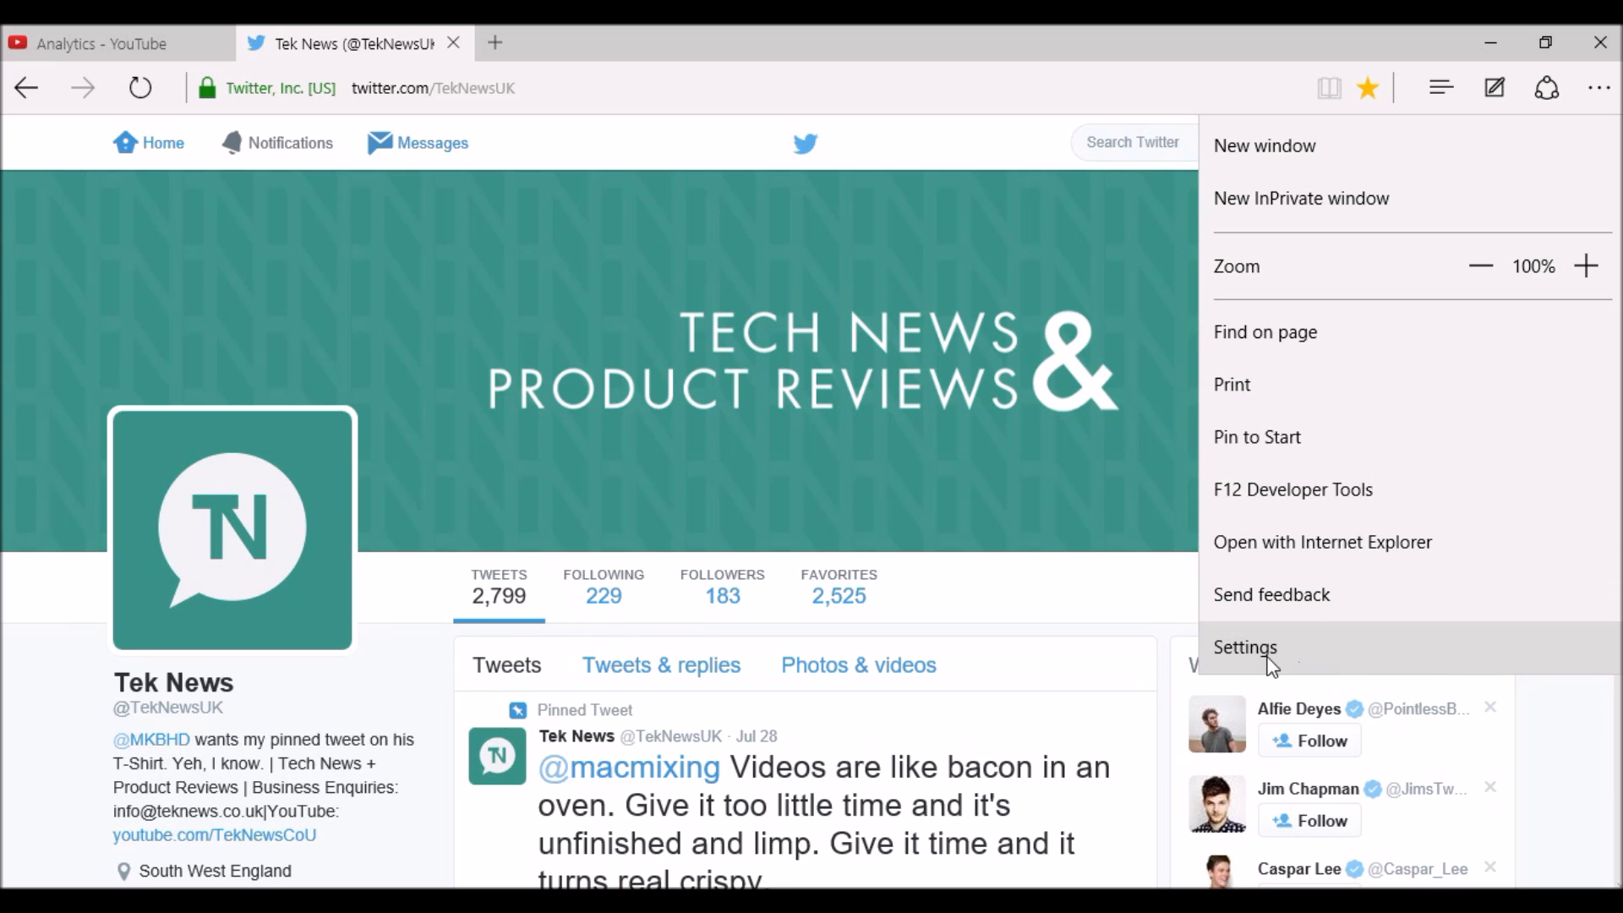
pyautogui.moveTo(1265, 666)
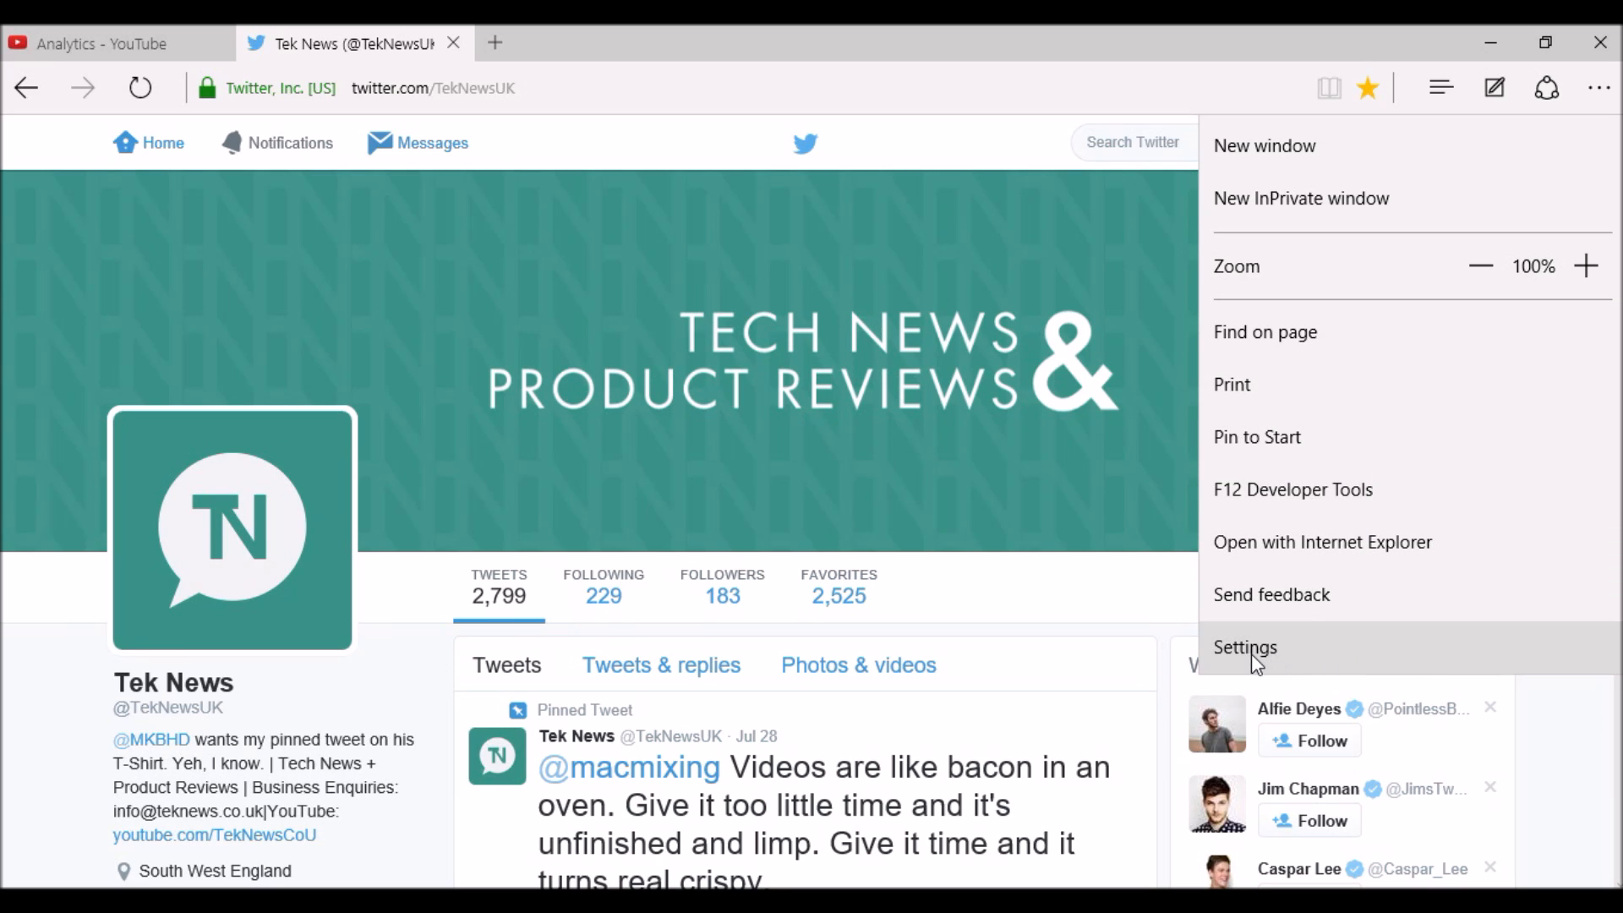
pyautogui.click(1246, 647)
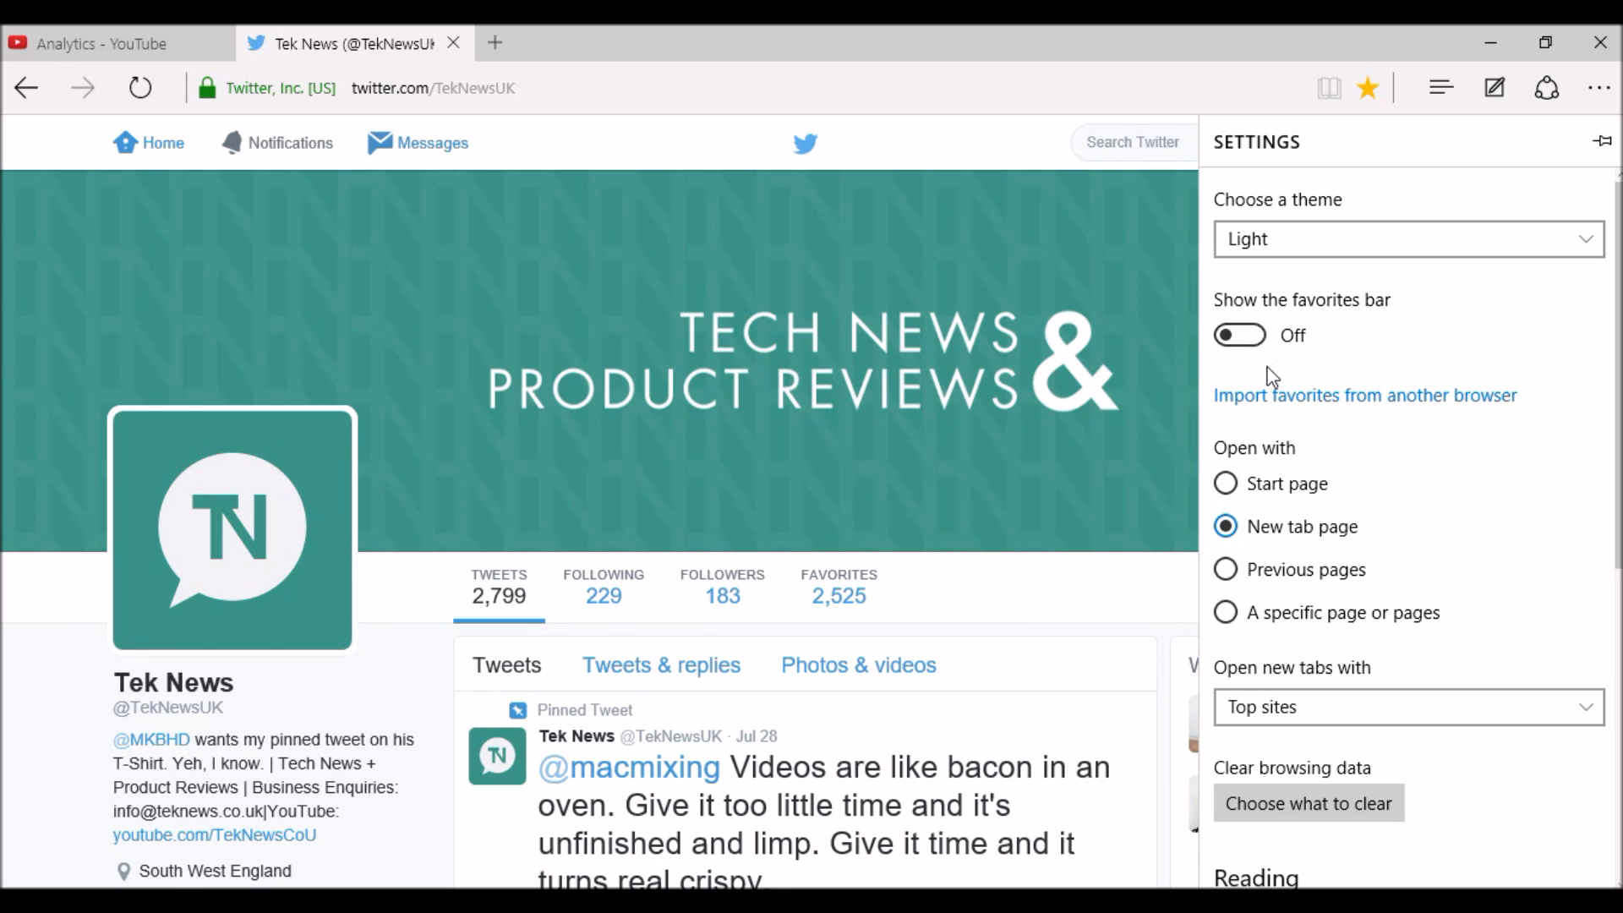
# Step: Turn Show the favorites bar On and return to the page with the shortcuts visible
pyautogui.click(1240, 334)
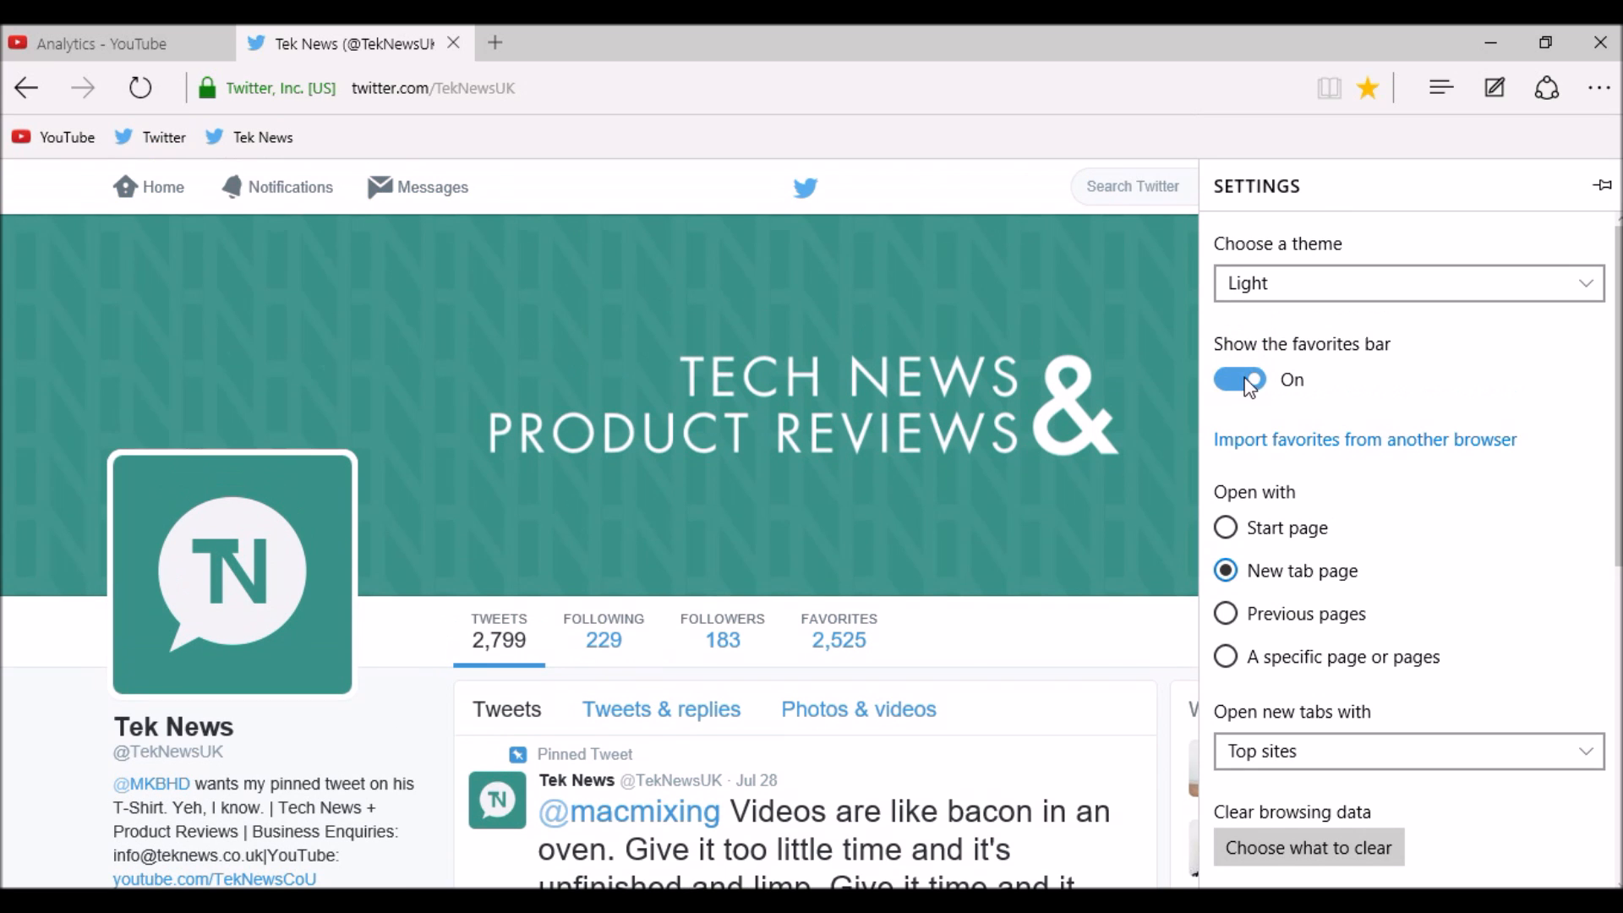
pyautogui.moveTo(1296, 392)
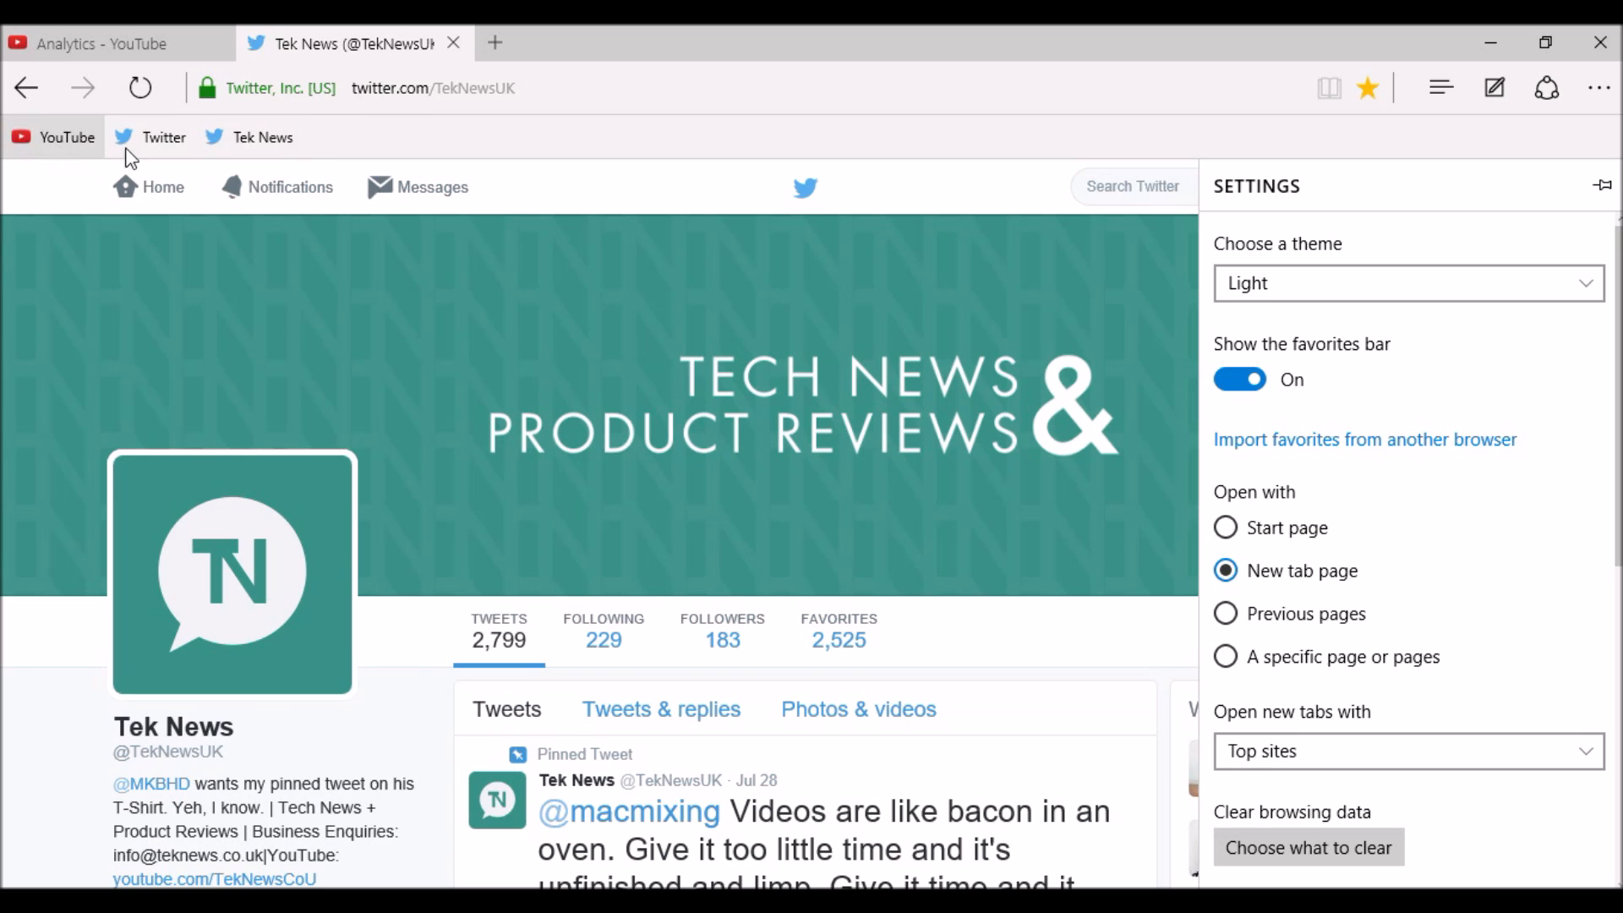
pyautogui.click(1335, 88)
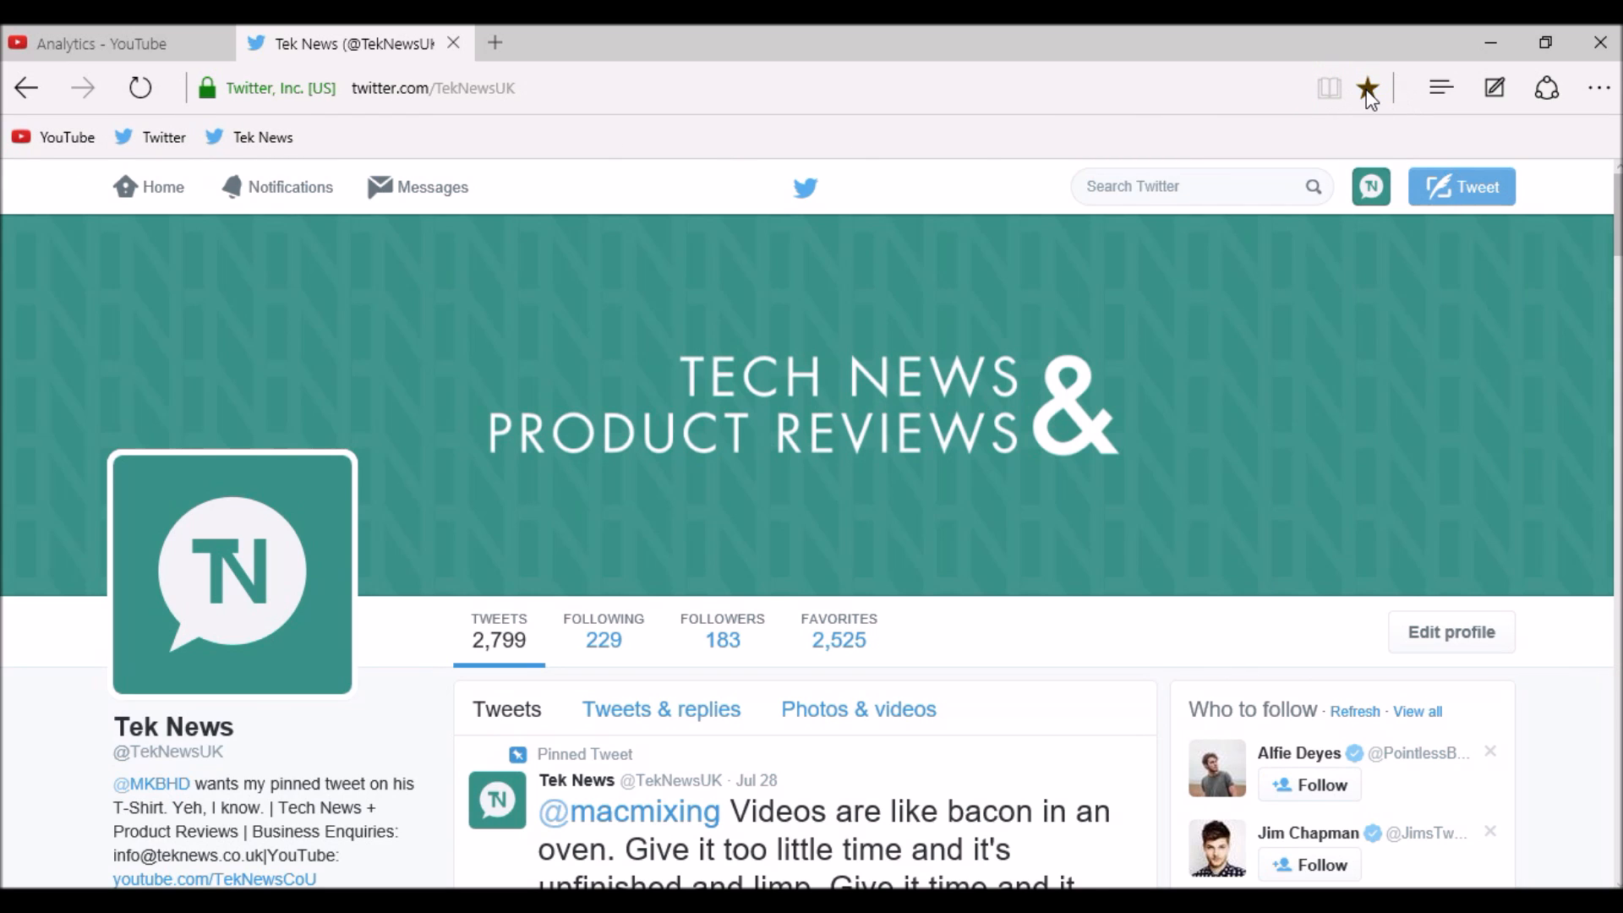
# Step: Review the Tek News favorite's details, confirming it lives in the Favorites Bar
pyautogui.click(1368, 88)
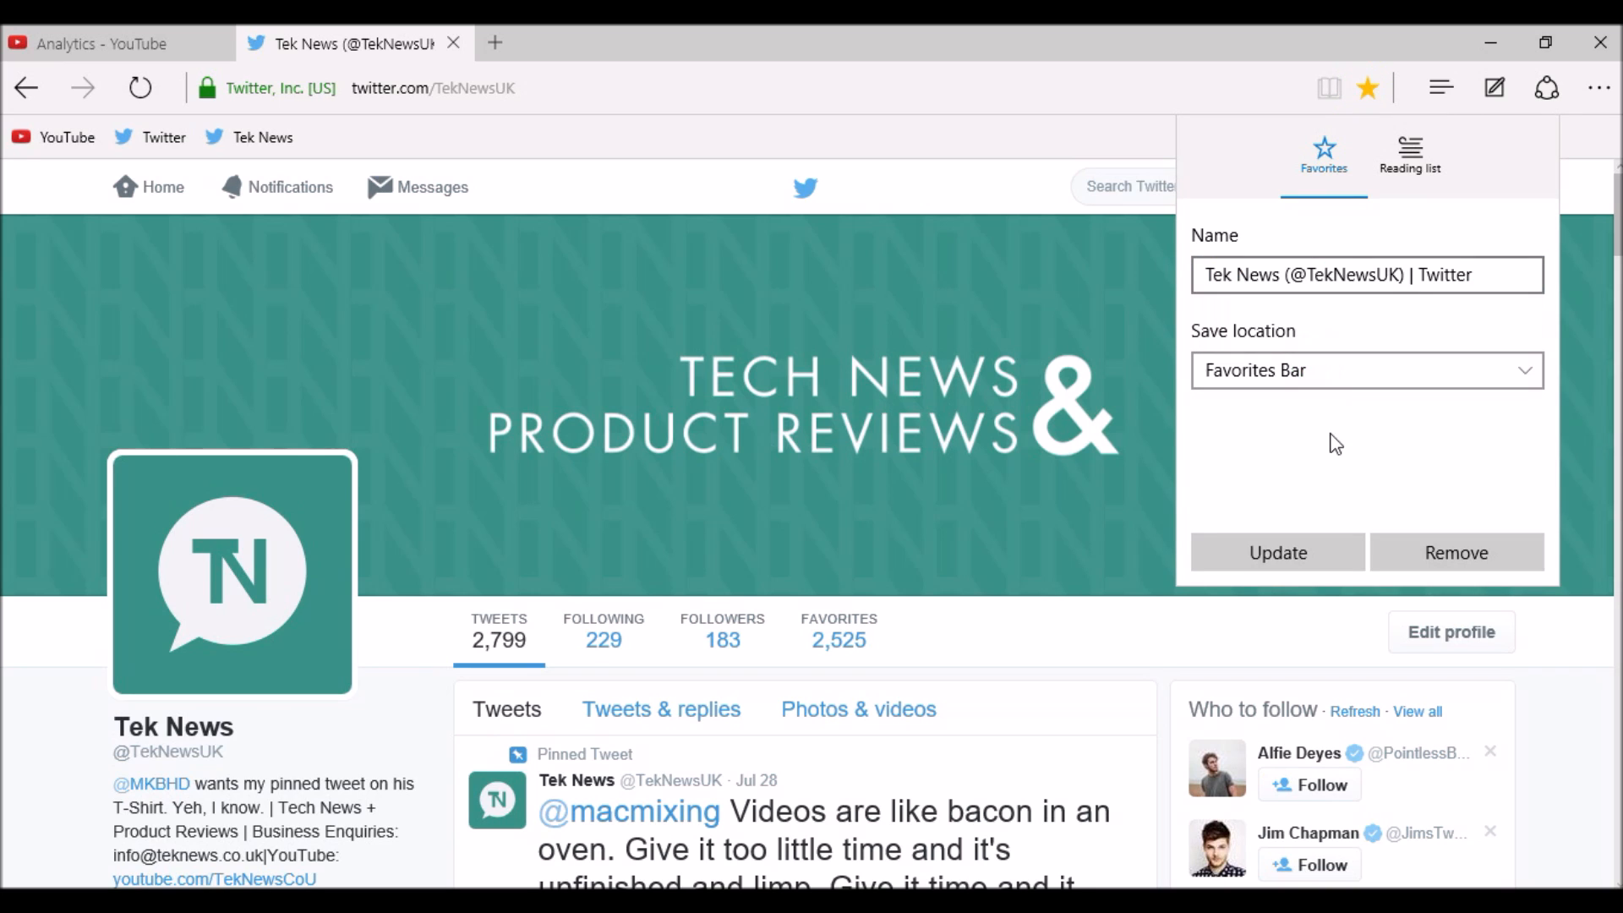
pyautogui.moveTo(443, 37)
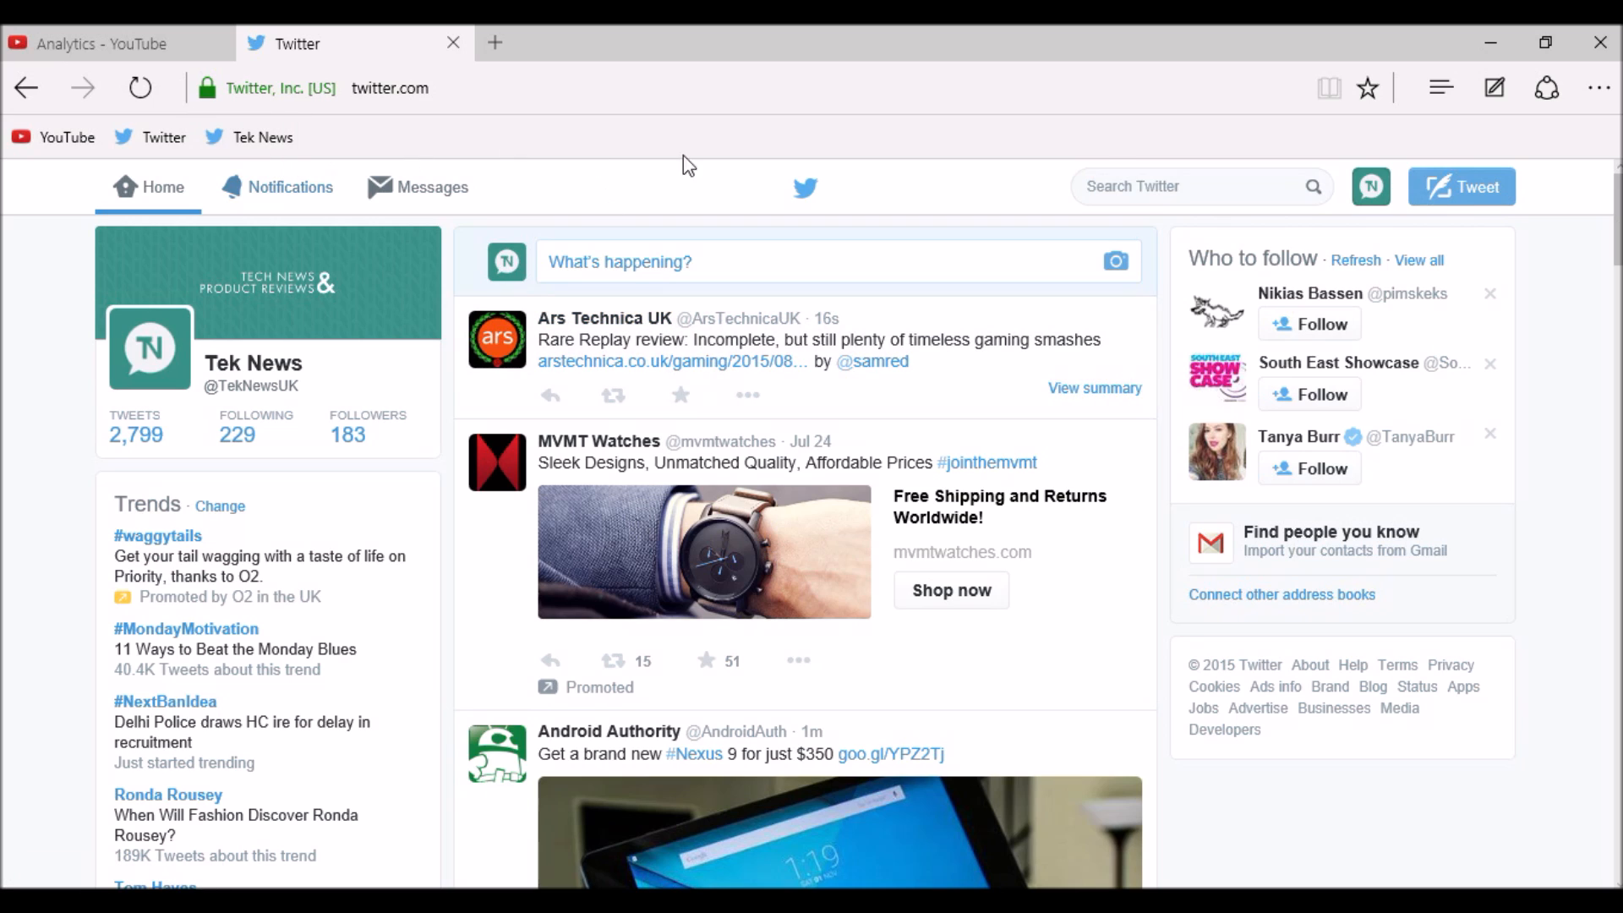
pyautogui.moveTo(319, 150)
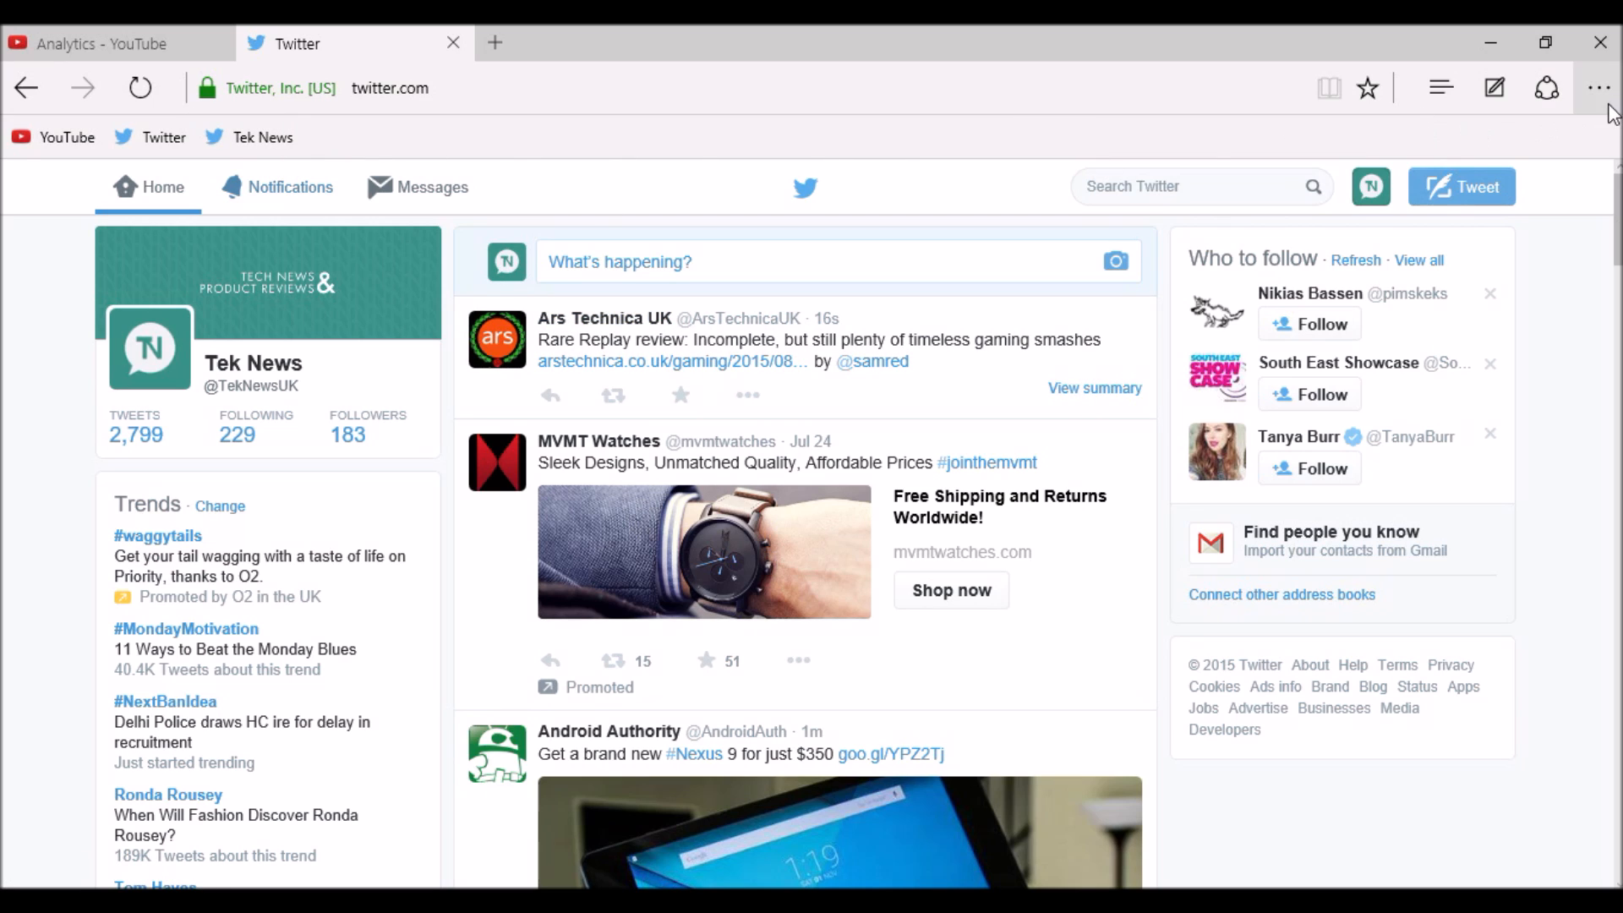
pyautogui.click(1598, 86)
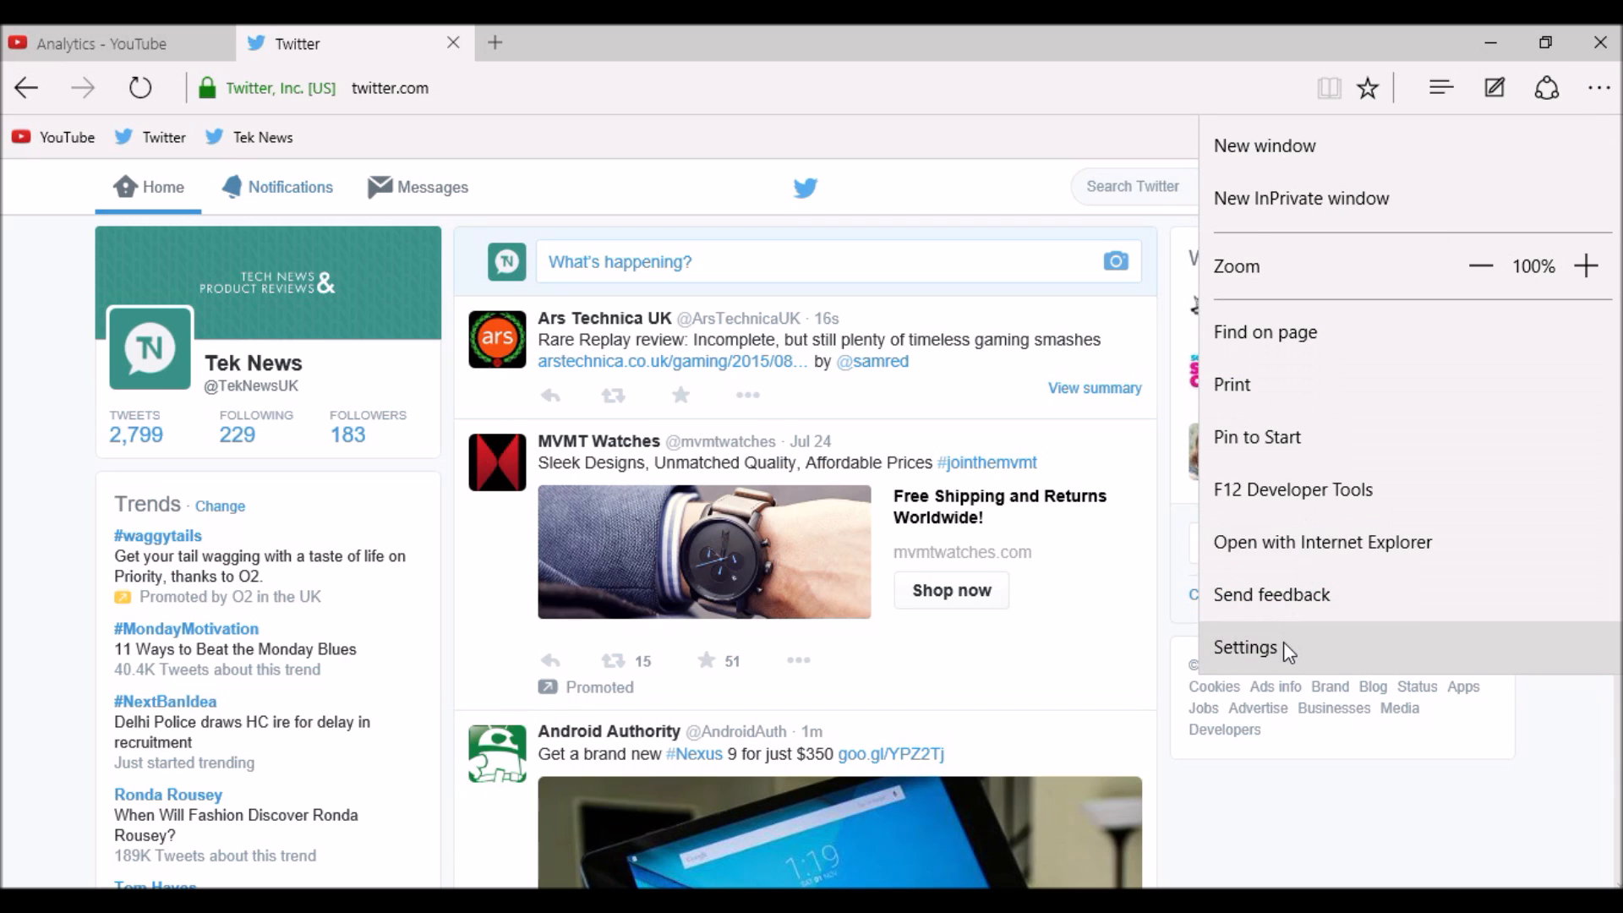
pyautogui.click(1246, 648)
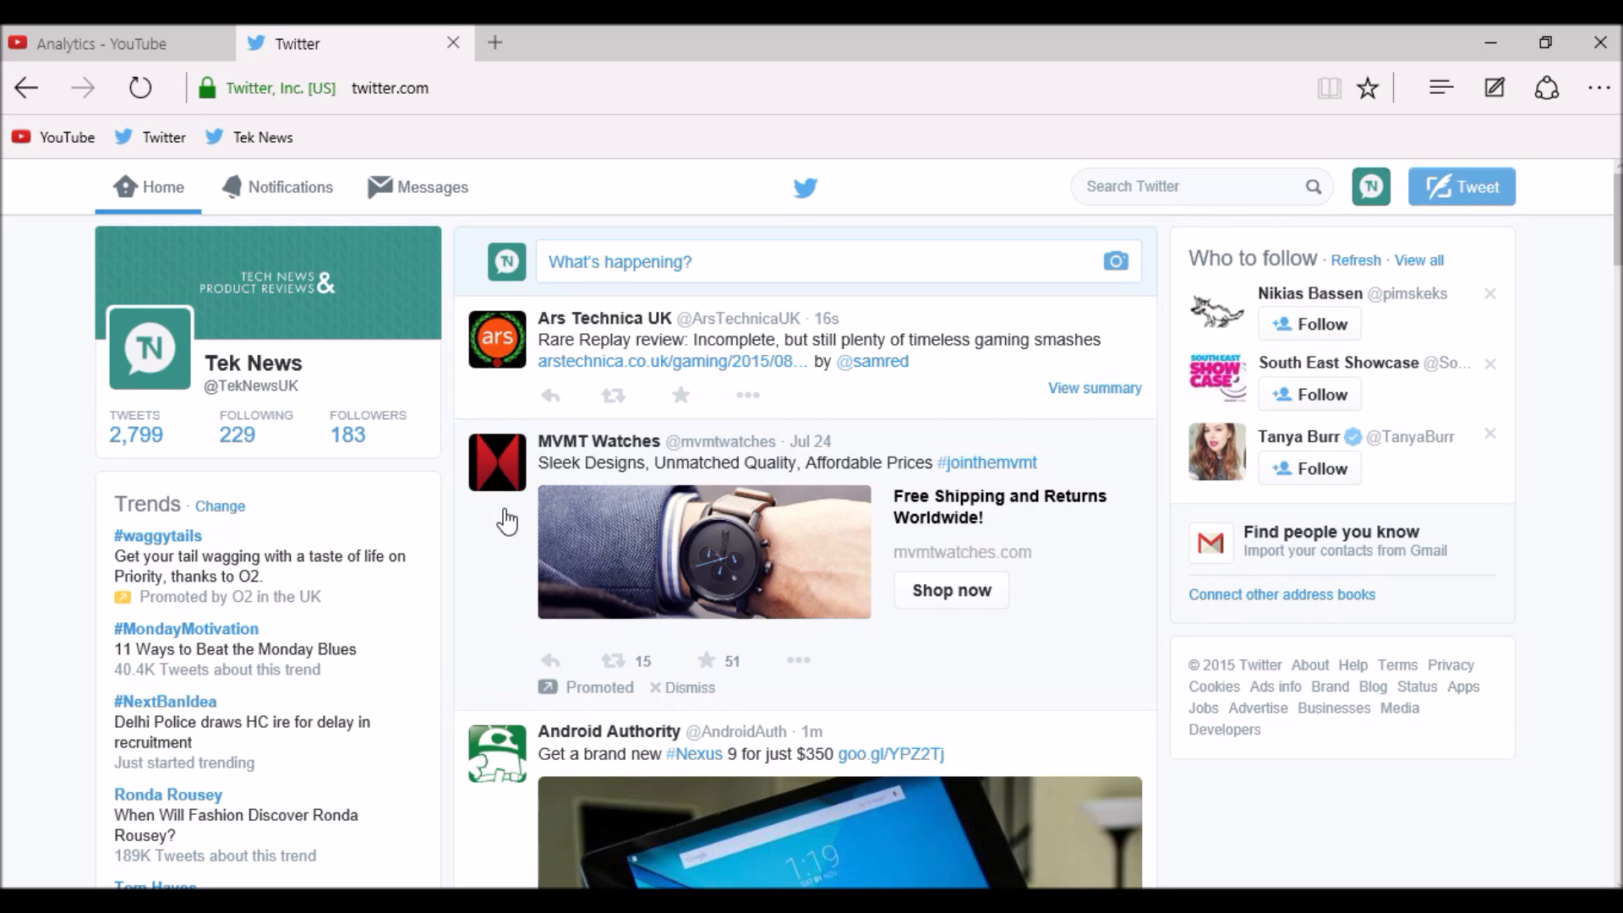
pyautogui.scroll(-3)
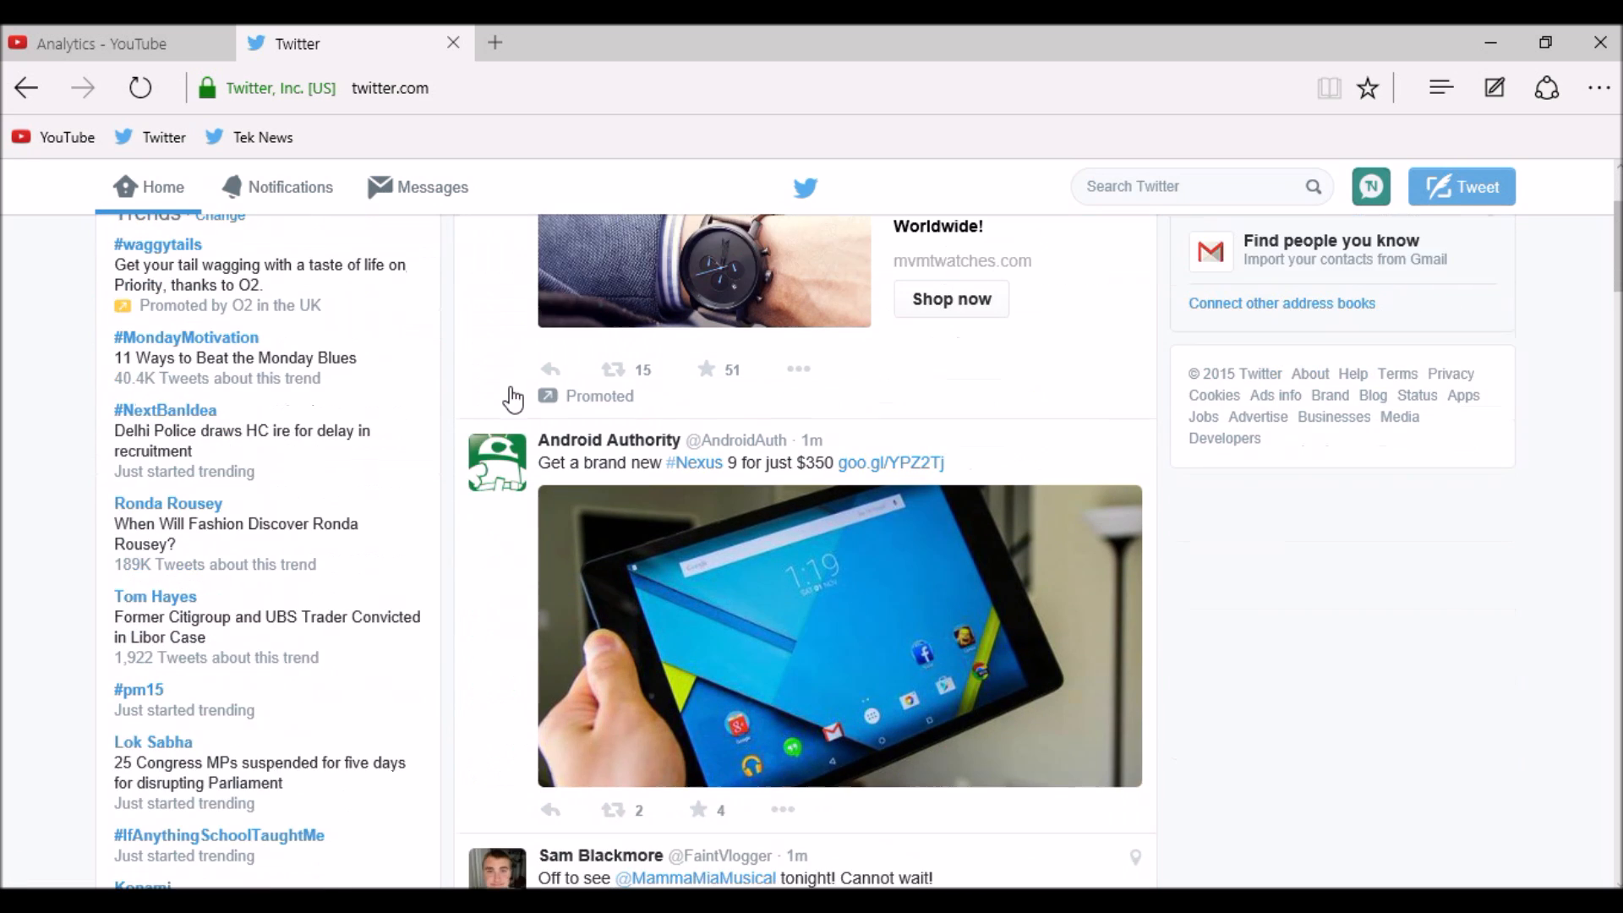